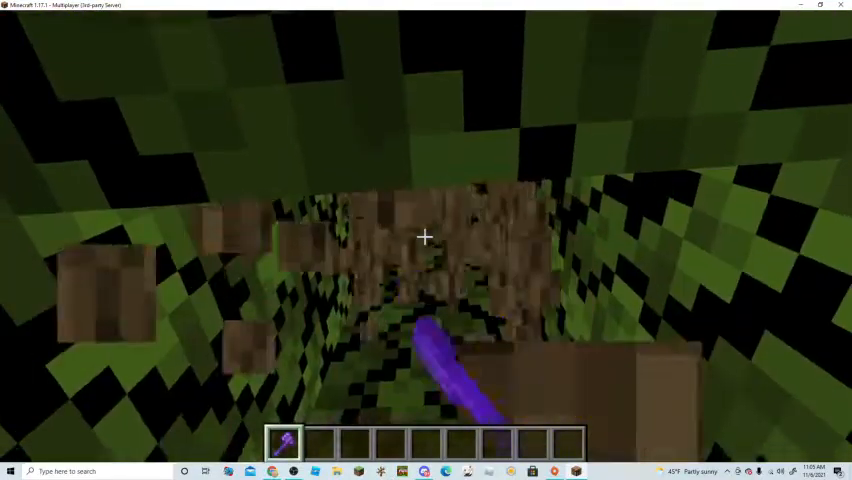
Step: Enter a /gamemode command in chat to change the player's game mode
key(e)
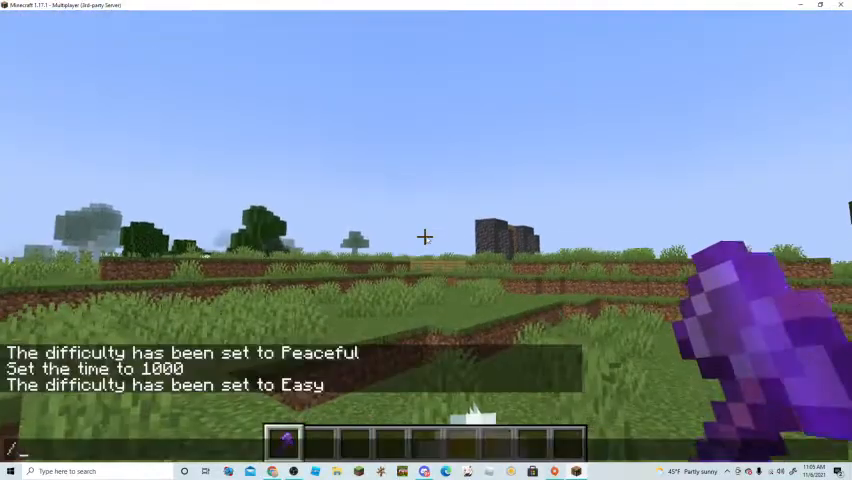
text(/gamemode adventure)
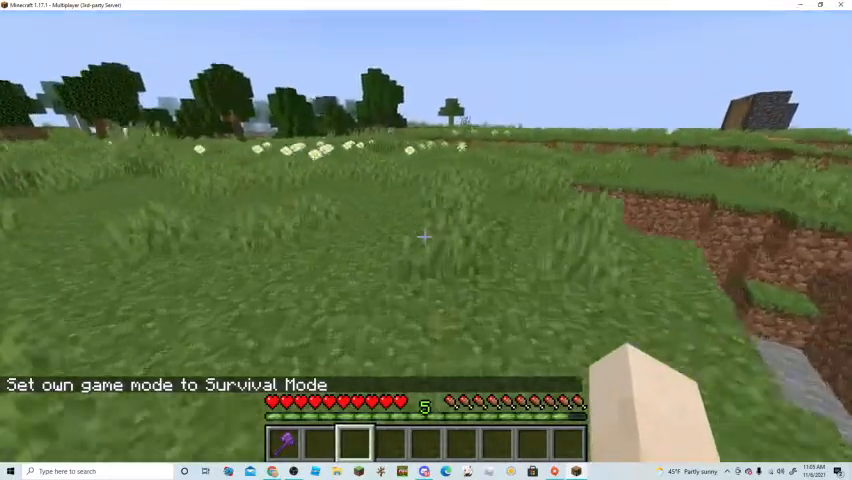
Step: Equip the netherite shield in the off-hand slot and return to the world
key(e)
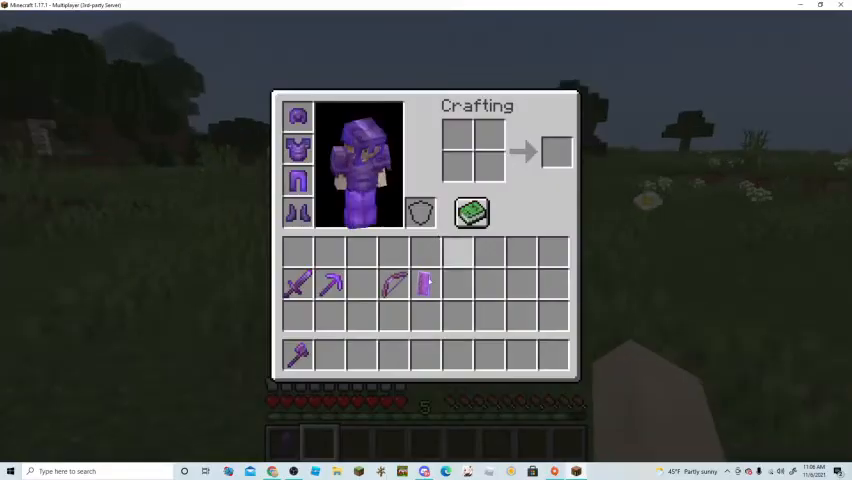
key(Escape)
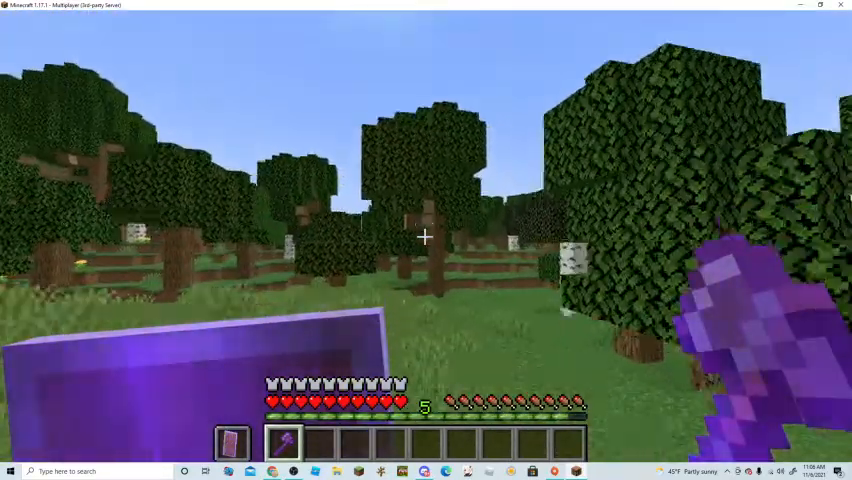
mouse_move(426, 240)
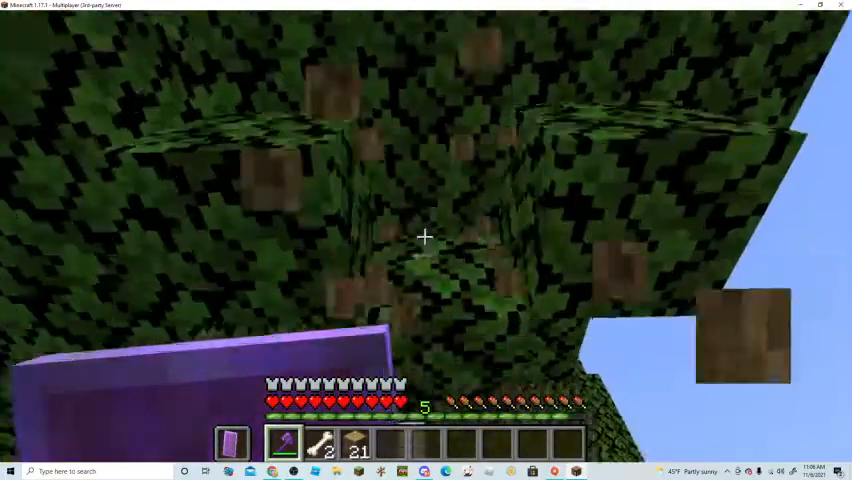
Step: Craft the logs into 88 oak planks (64 and 24) and move the axe to the main inventory
key(e)
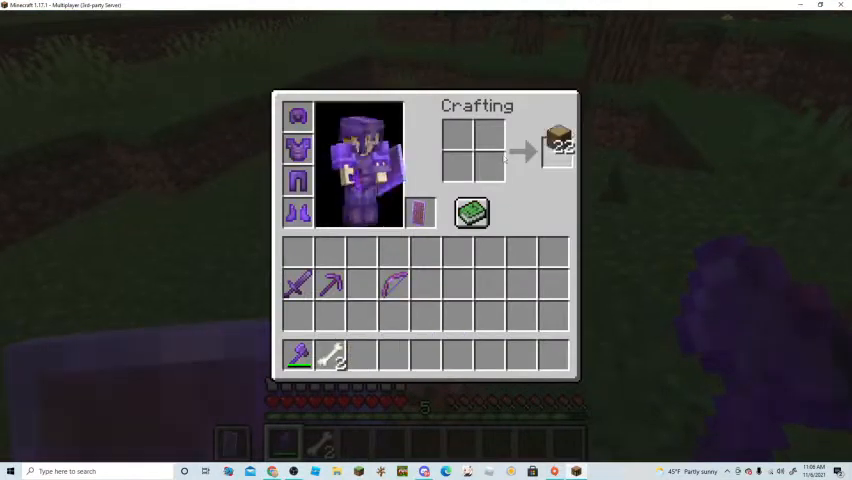
key(Escape)
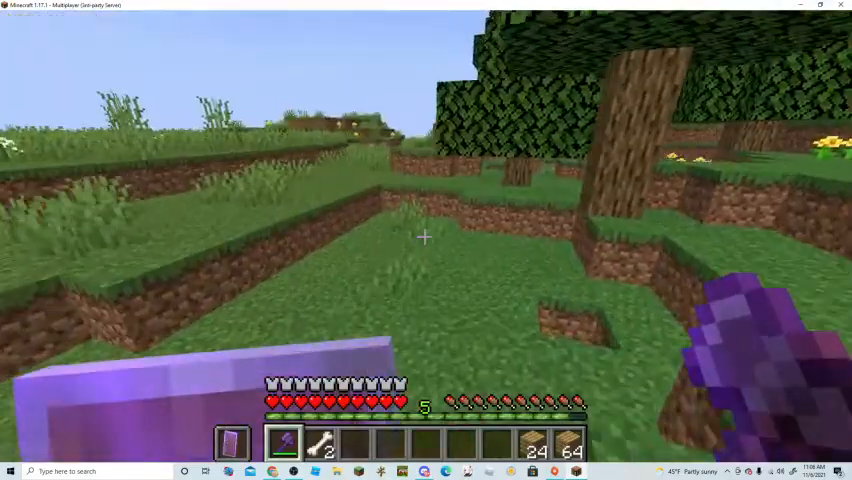
key(e)
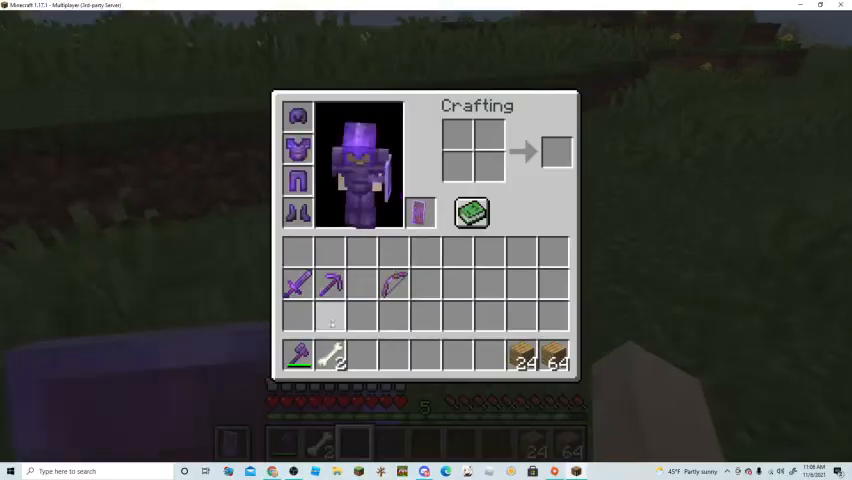
key(Escape)
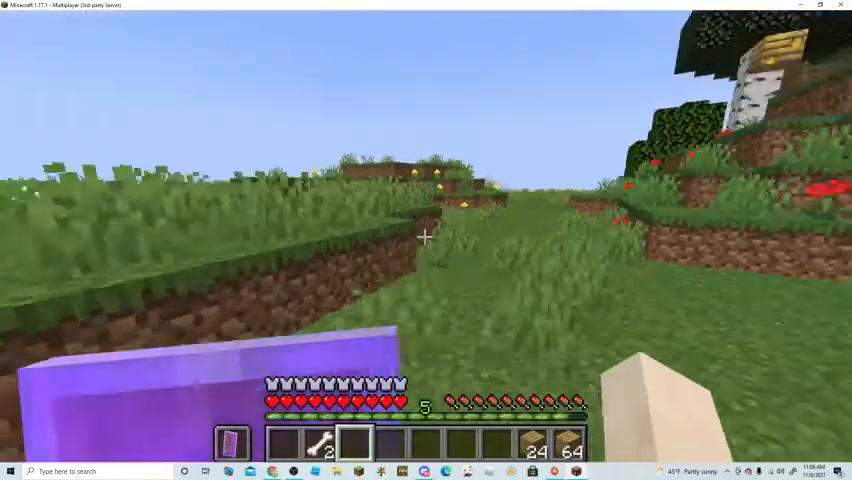
mouse_move(426, 237)
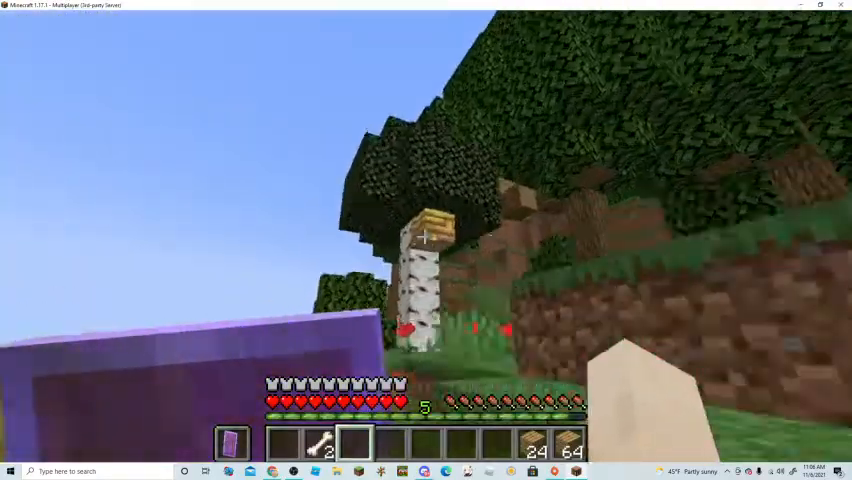
key(e)
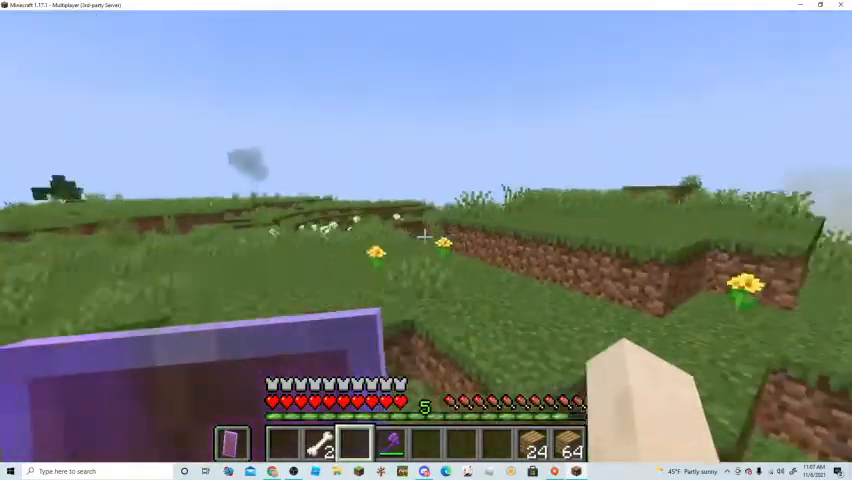
mouse_move(426, 240)
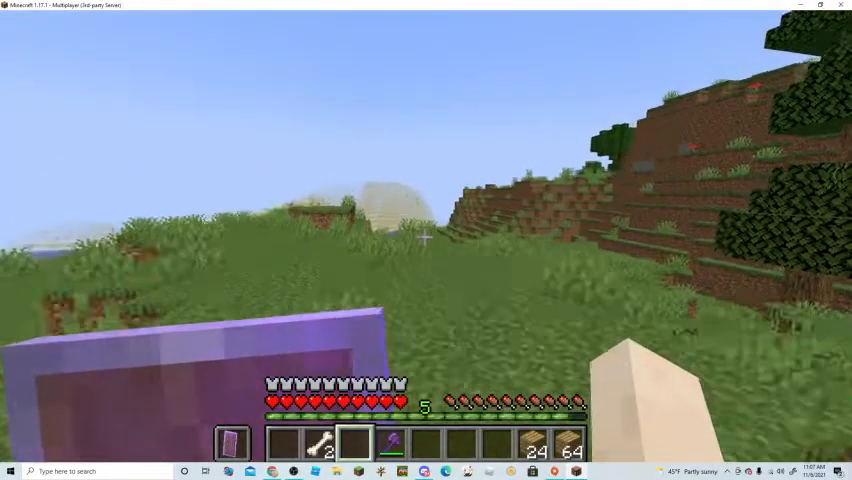
key(e)
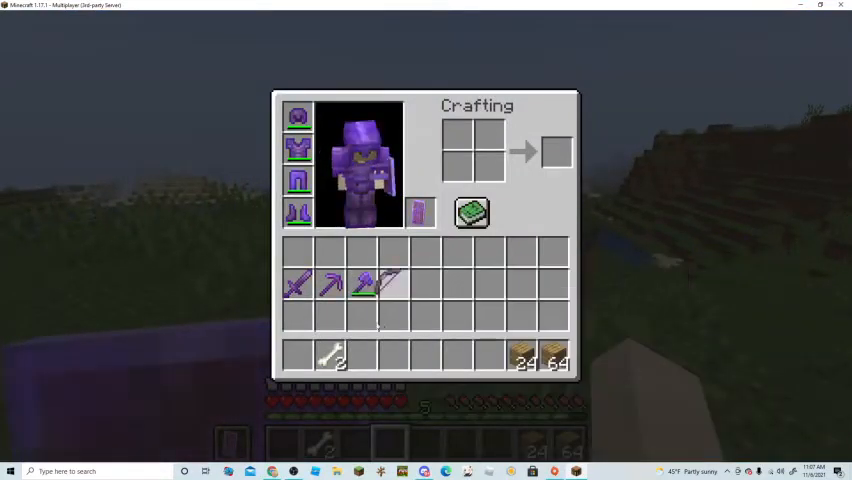
Step: Summon a skeleton nearby using the /summon skeleton command
key(e)
text(/)
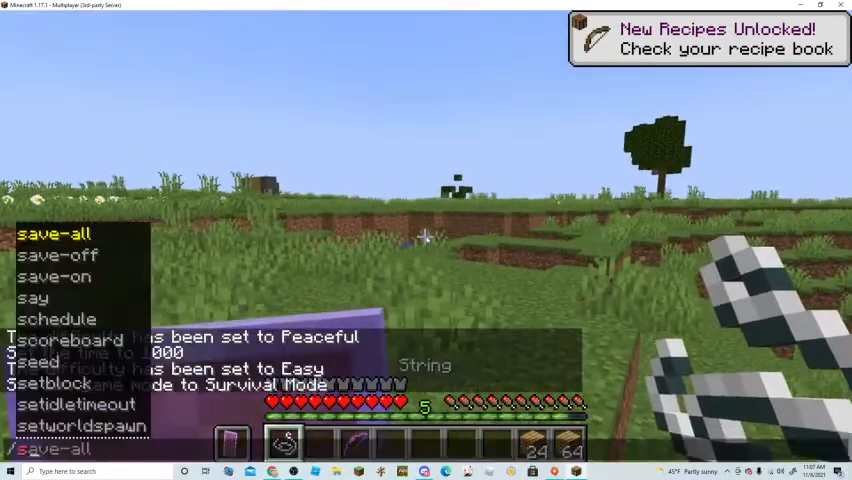
text(summon ske)
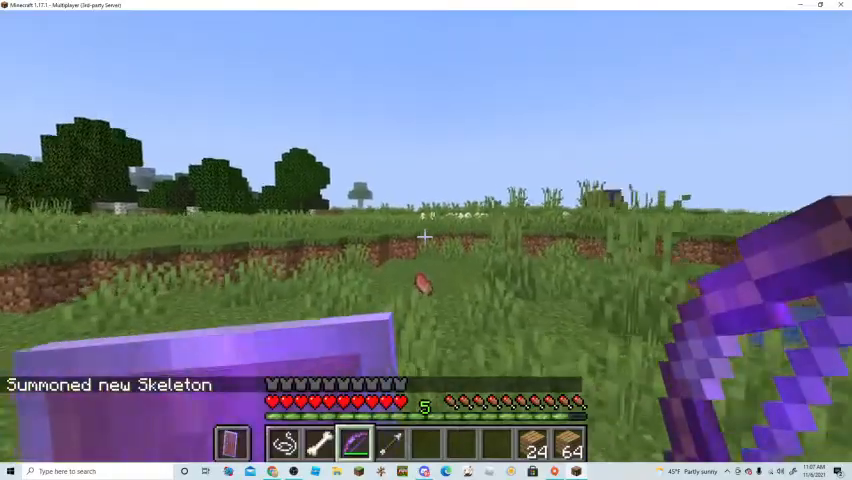
Step: Descend into the stone ravine, switch to the netherite sword, and view the inventory
key(e)
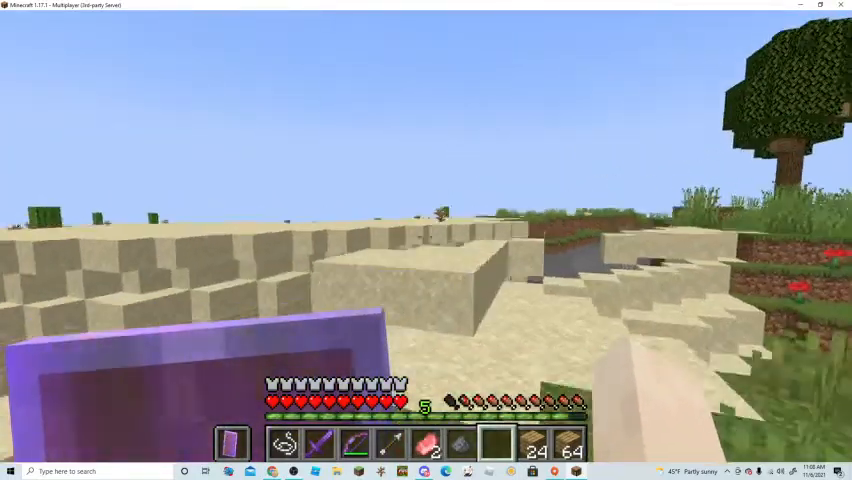
mouse_move(426, 240)
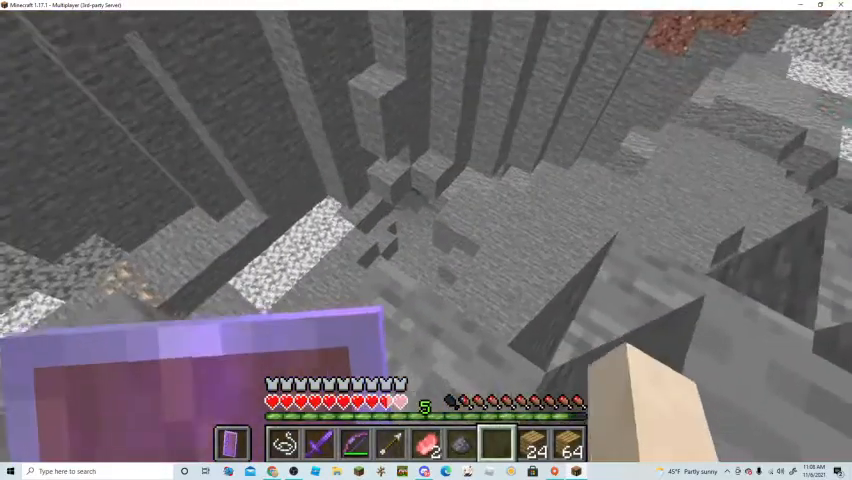
key(e)
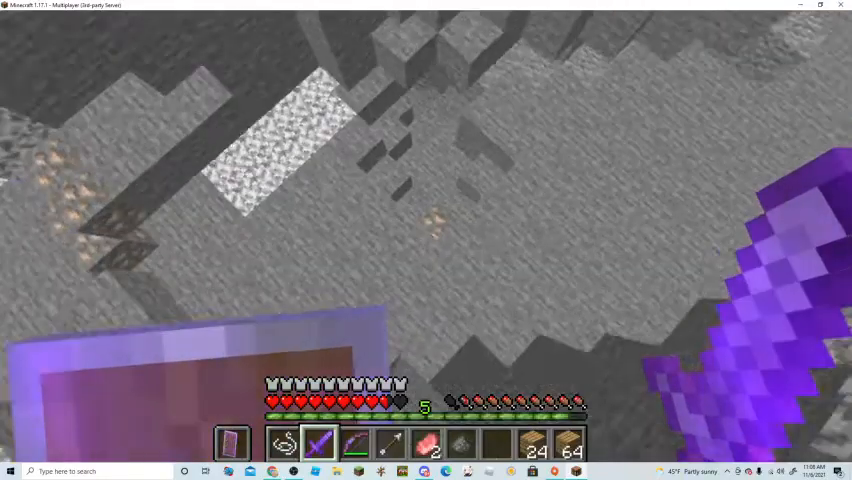
key(e)
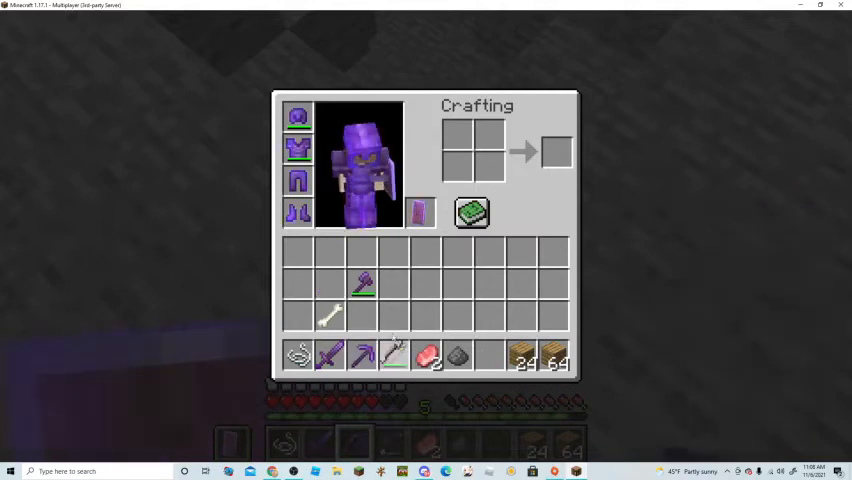
Step: Mine stone, coal and copper ore with the netherite pickaxe, filling a 64-block stack
key(e)
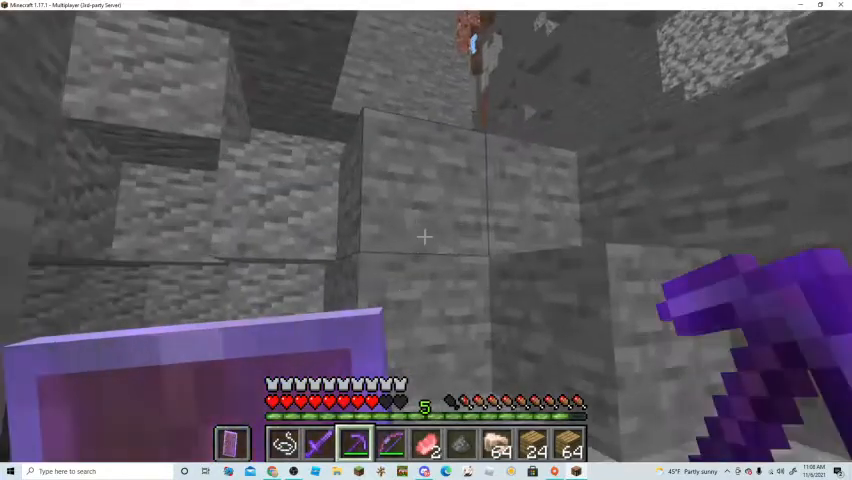
mouse_move(424, 237)
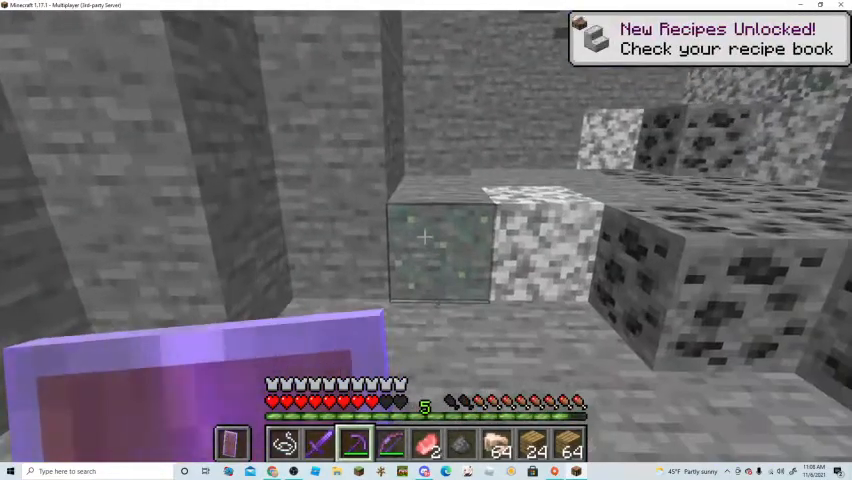
mouse_move(426, 240)
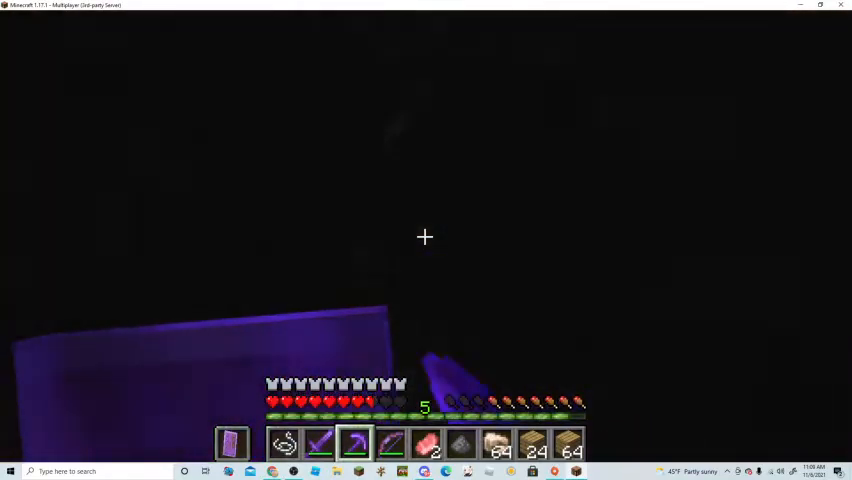
key(e)
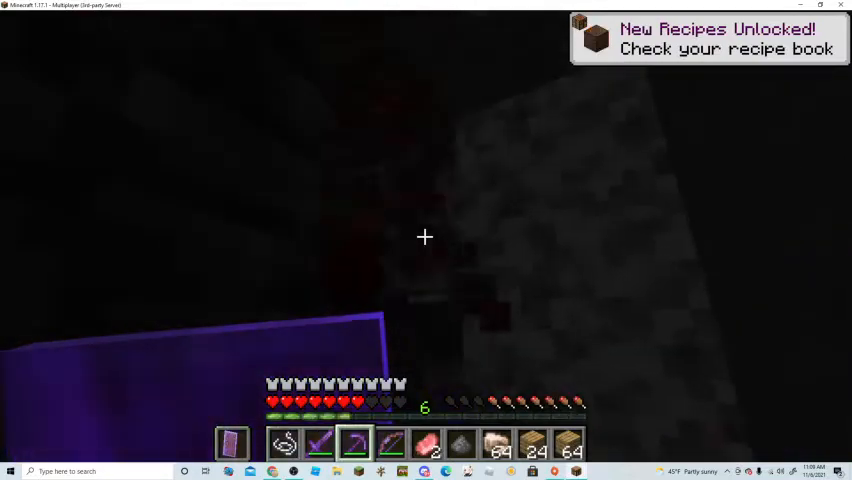
Step: Look over the stone, deepslate and redstone stacks, then resume mining beside the lava
key(e)
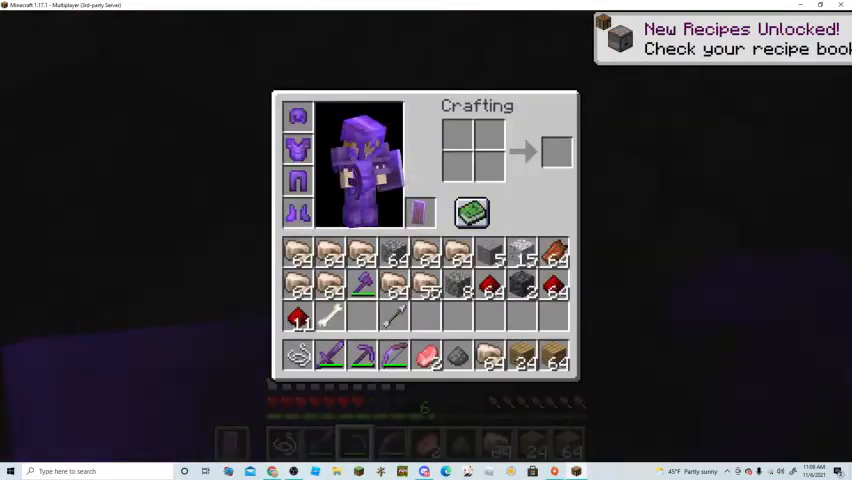
key(Escape)
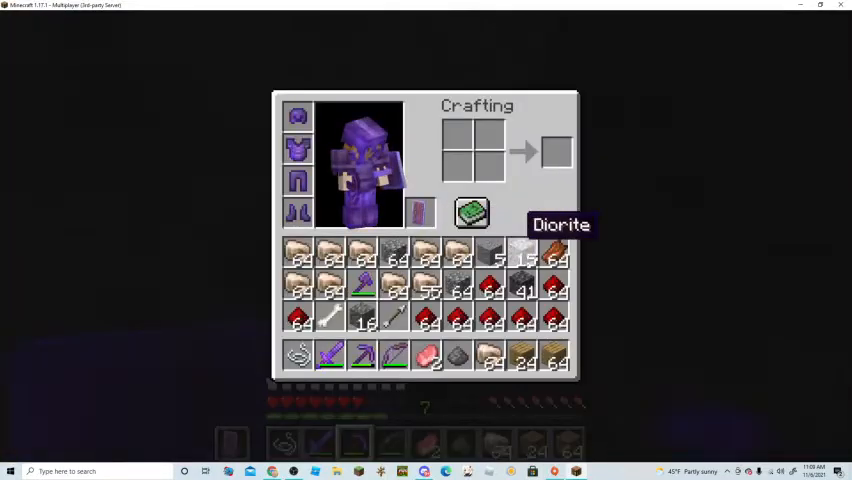
key(Escape)
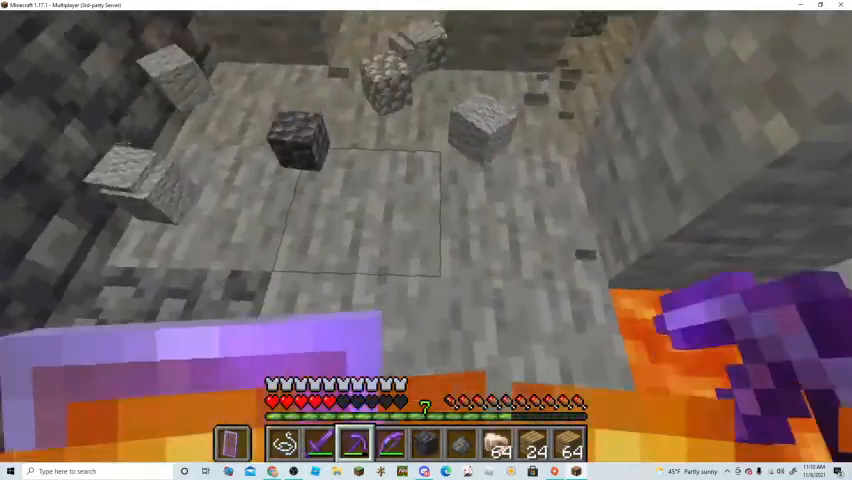
key(e)
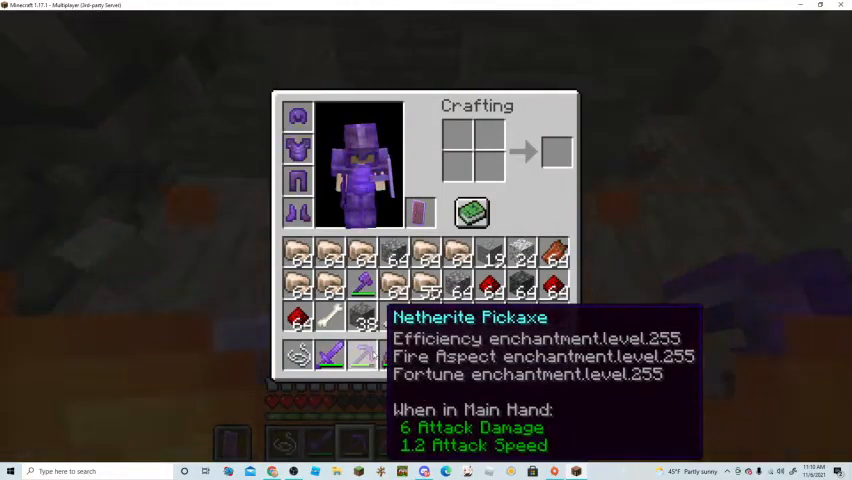
key(Escape)
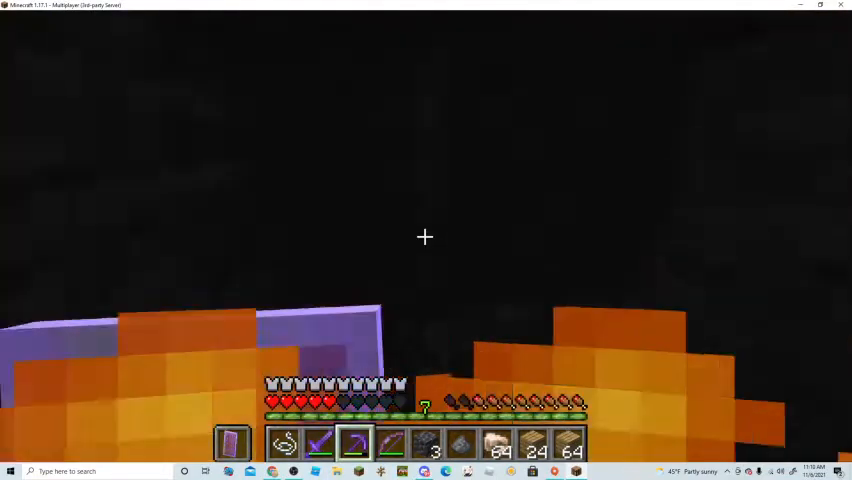
Step: Tunnel through deepslate with the pickaxe until 64 cobbled deepslate are collected
key(e)
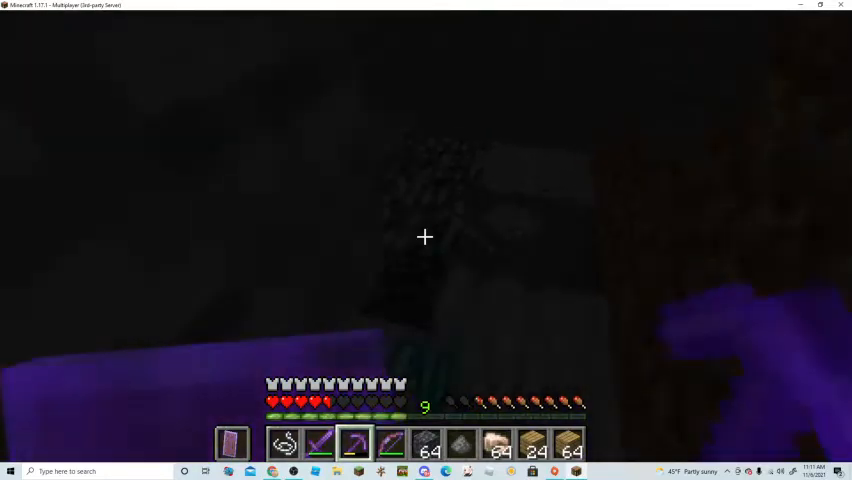
Step: Mine diamond ore into a 64-diamond stack, reselect the pickaxe, and view the haul
key(e)
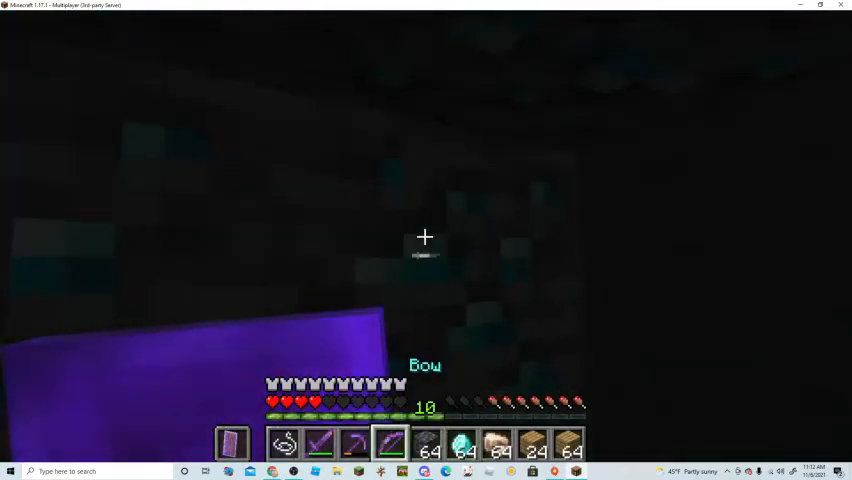
key(3)
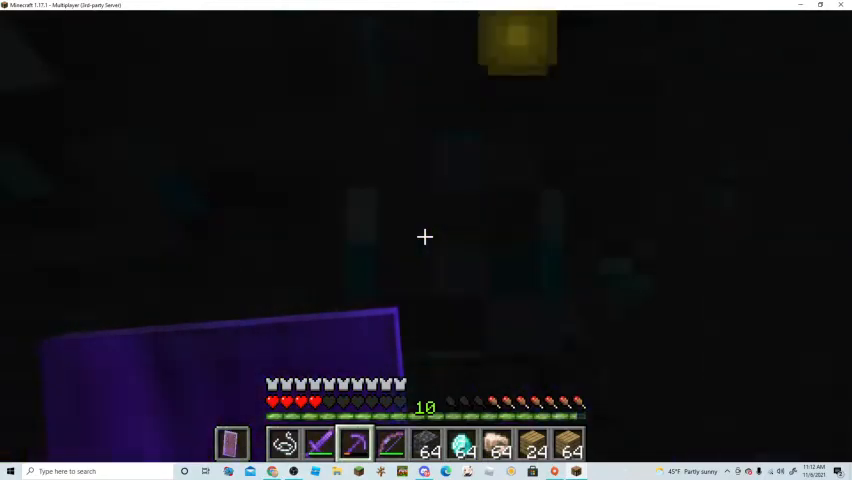
key(e)
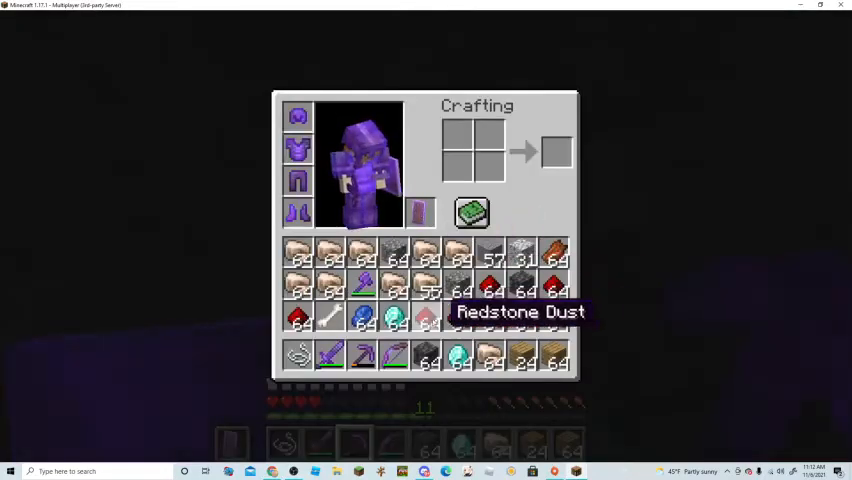